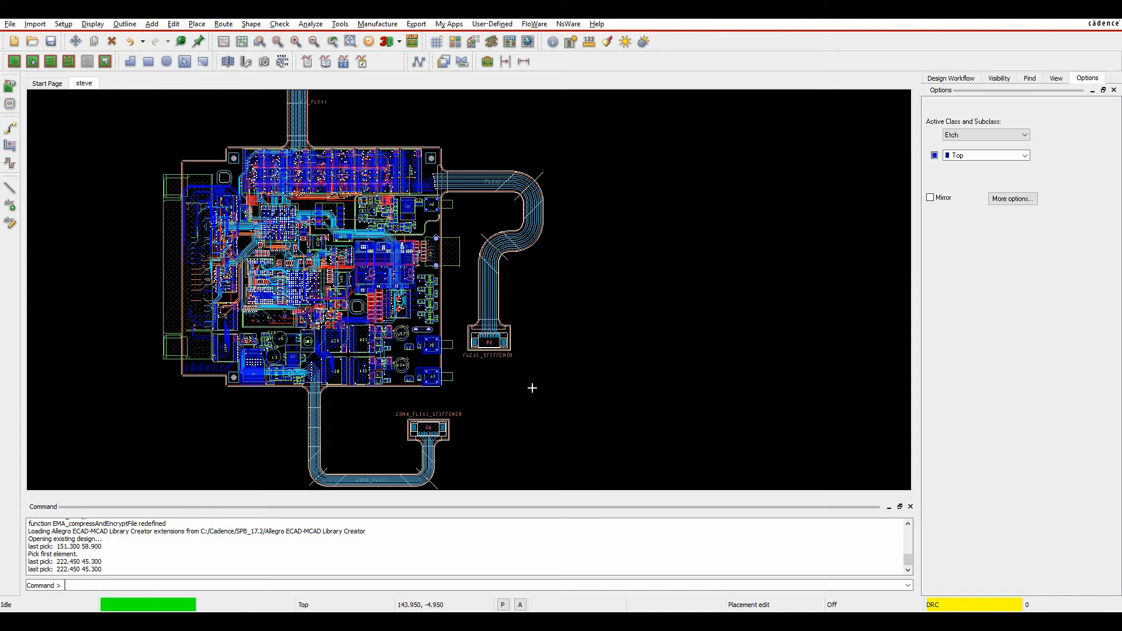
pyautogui.moveTo(493, 352)
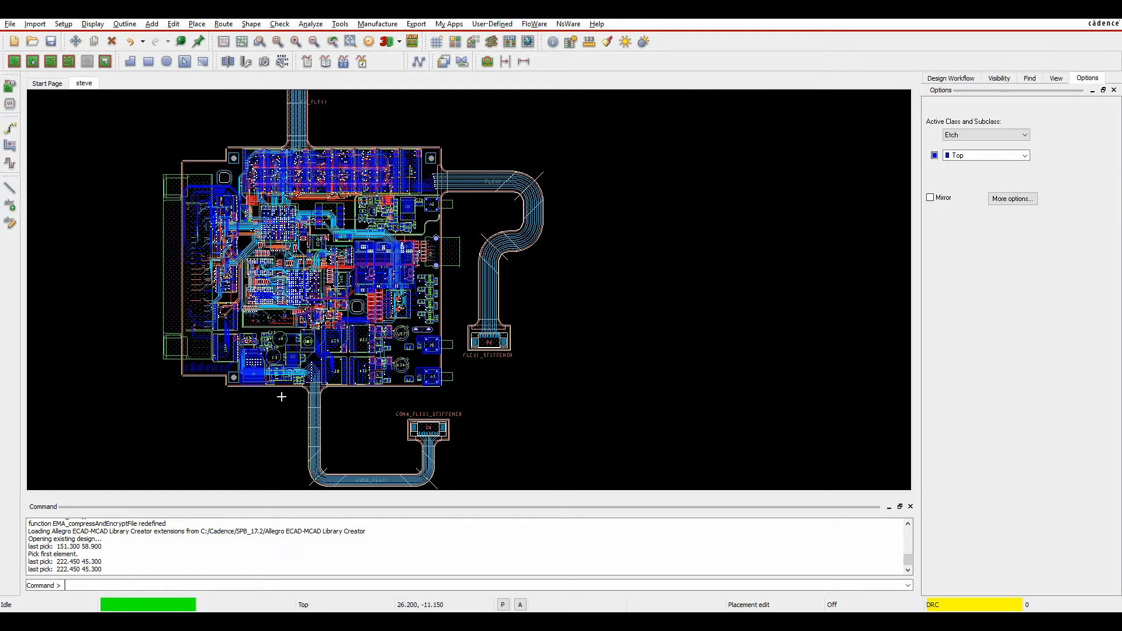
pyautogui.moveTo(598, 182)
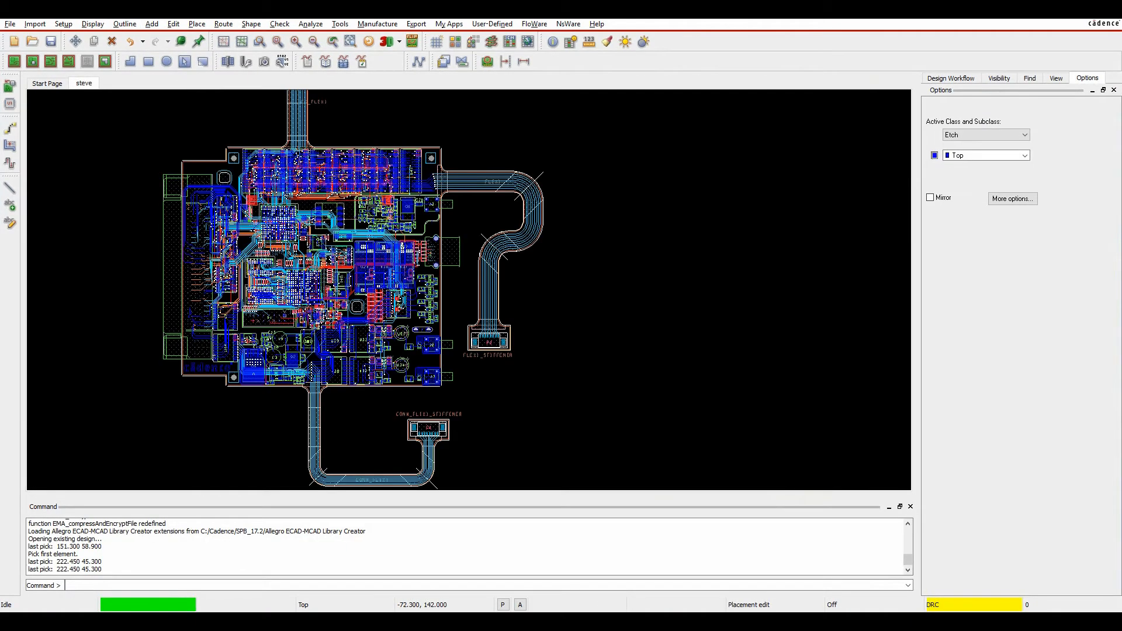
# Step: Bring up Customize Toolbar via Setup > More and select the ContextMenu toolbar entry
pyautogui.click(63, 24)
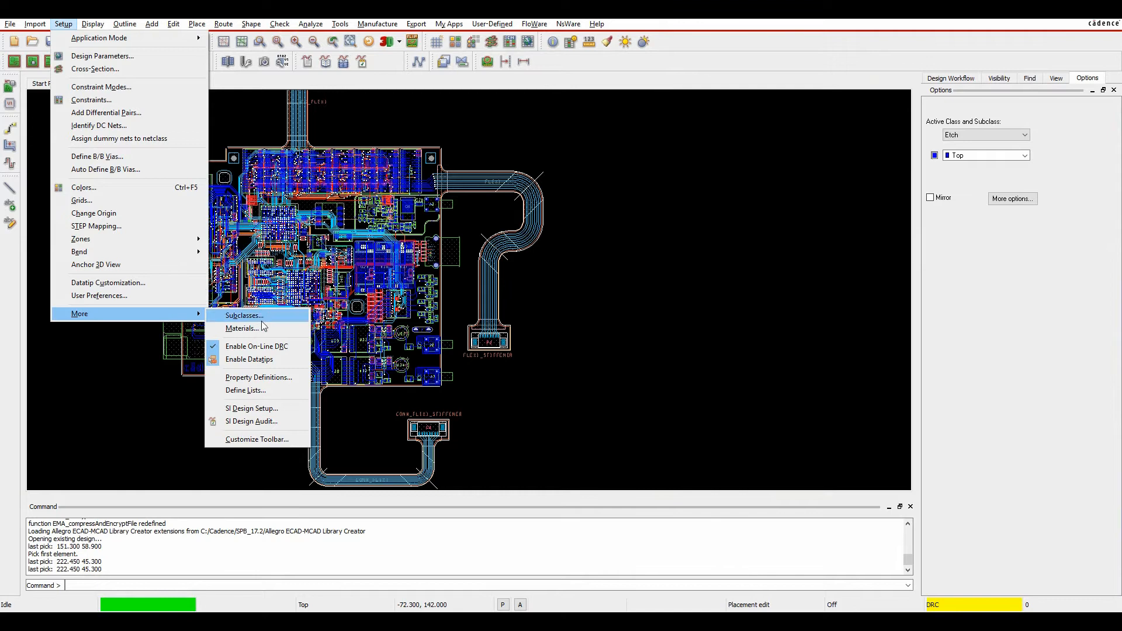
pyautogui.click(257, 439)
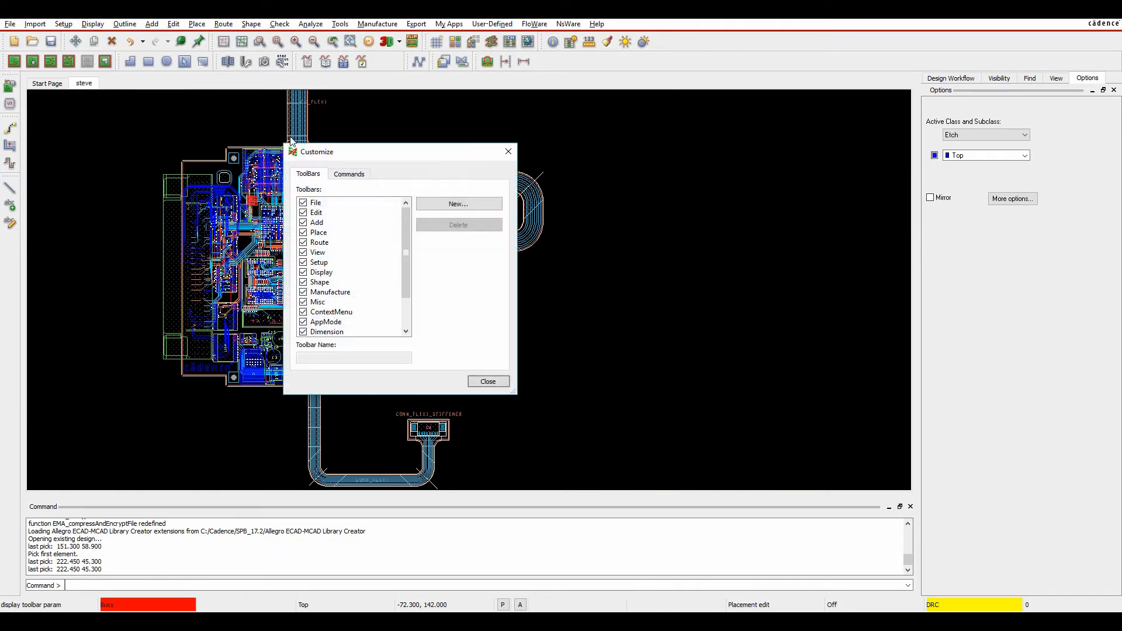
pyautogui.click(304, 243)
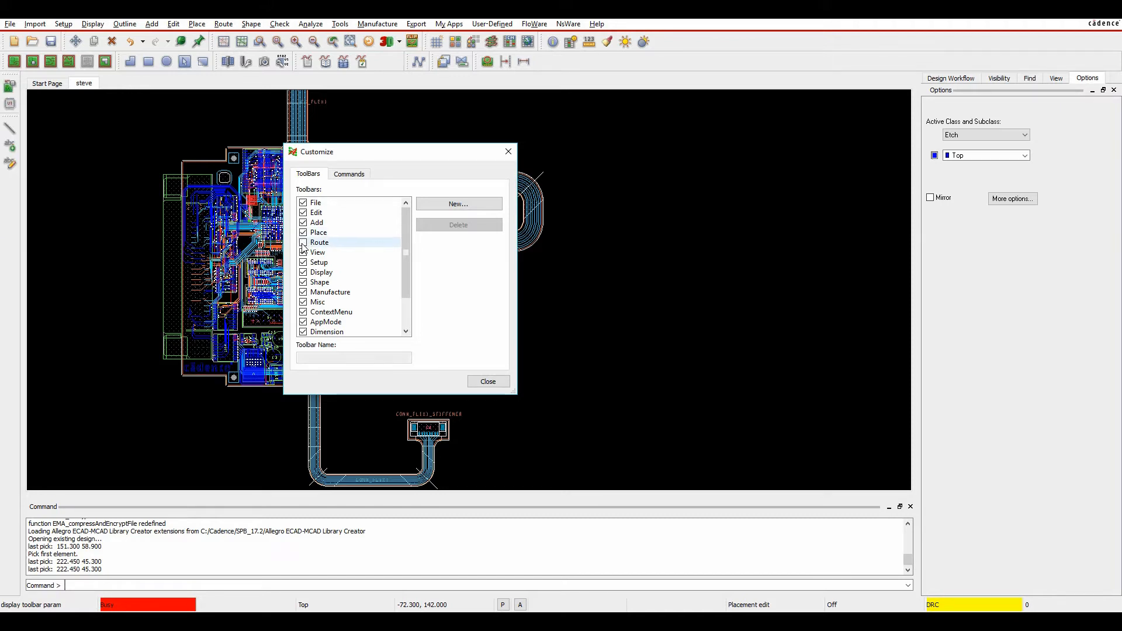
pyautogui.click(304, 243)
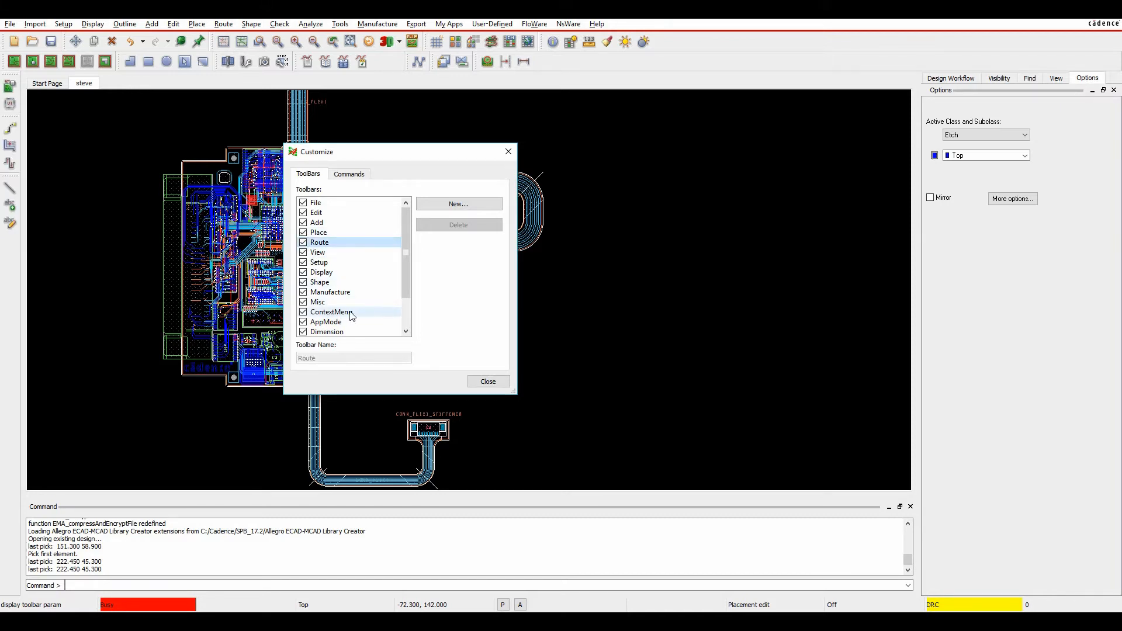
pyautogui.click(331, 311)
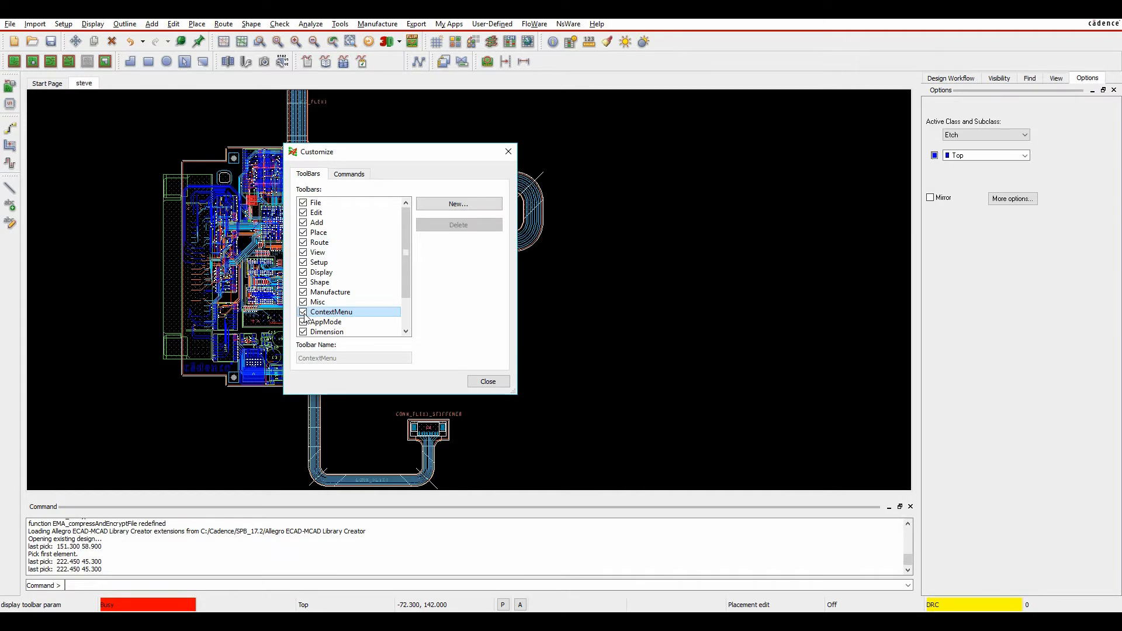
# Step: On the Commands tab, choose ContextMenu in the Toolbar dropdown to list its commands
pyautogui.click(349, 173)
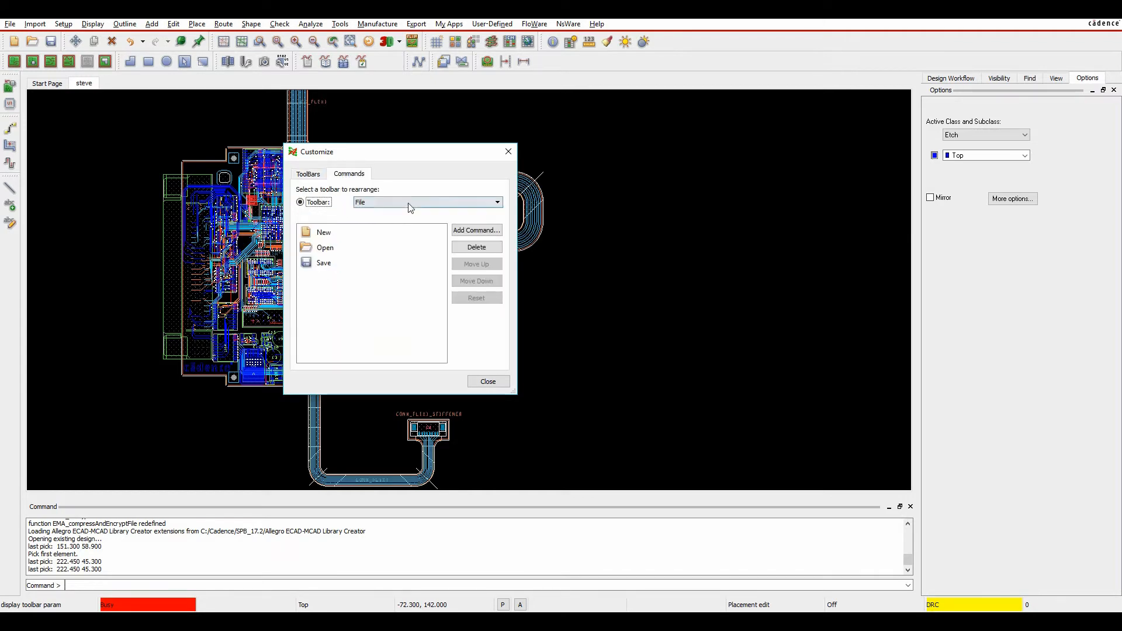
pyautogui.click(497, 202)
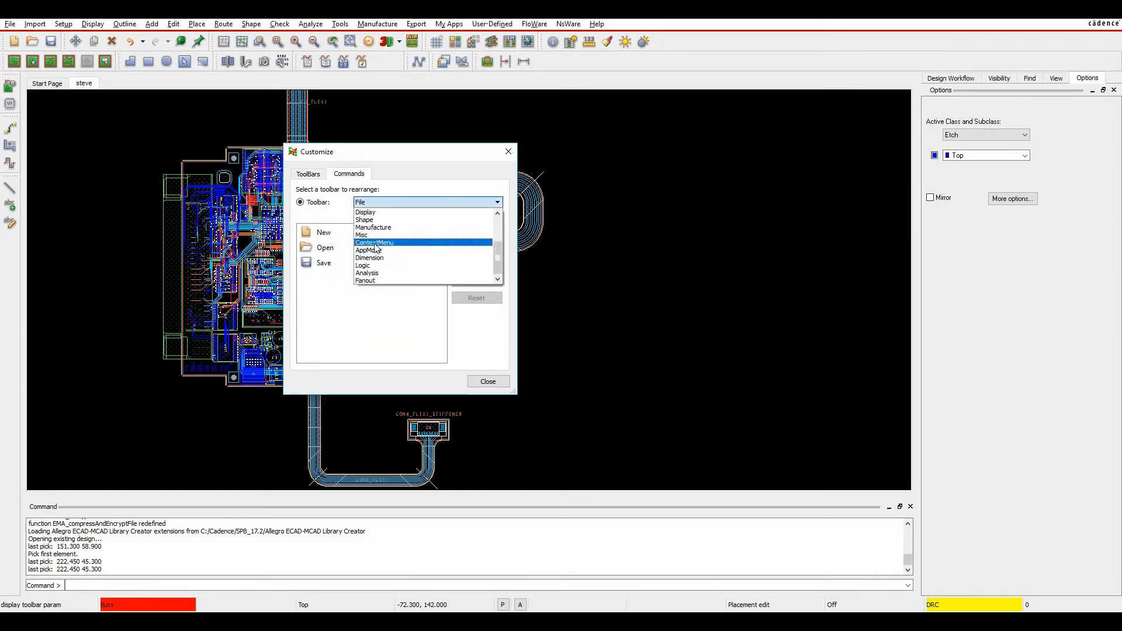
pyautogui.click(374, 243)
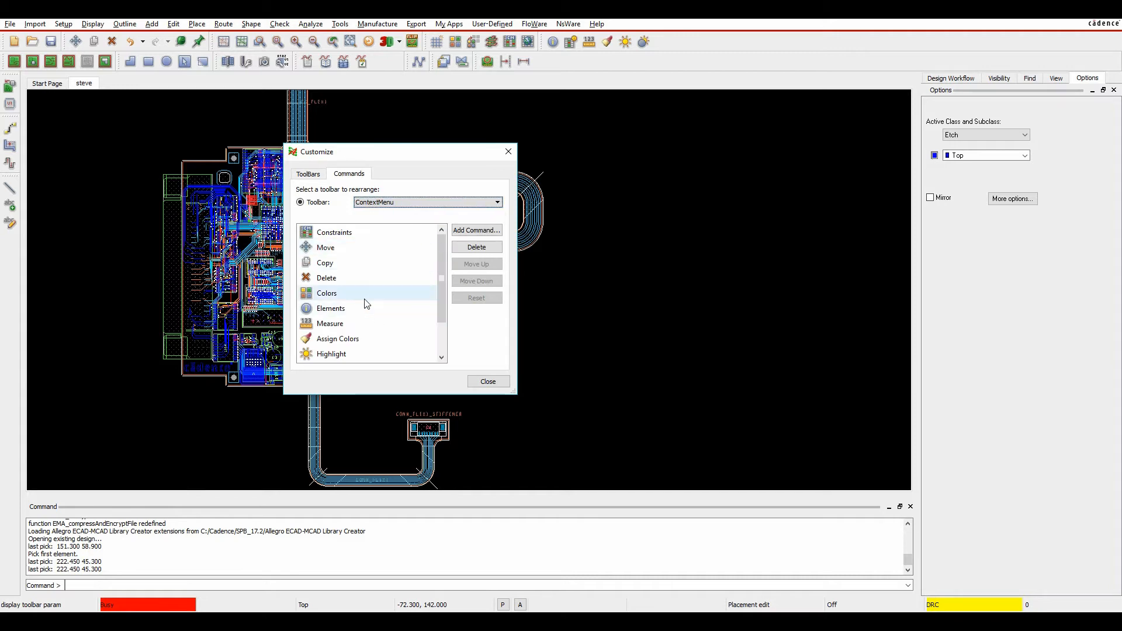
pyautogui.moveTo(629, 232)
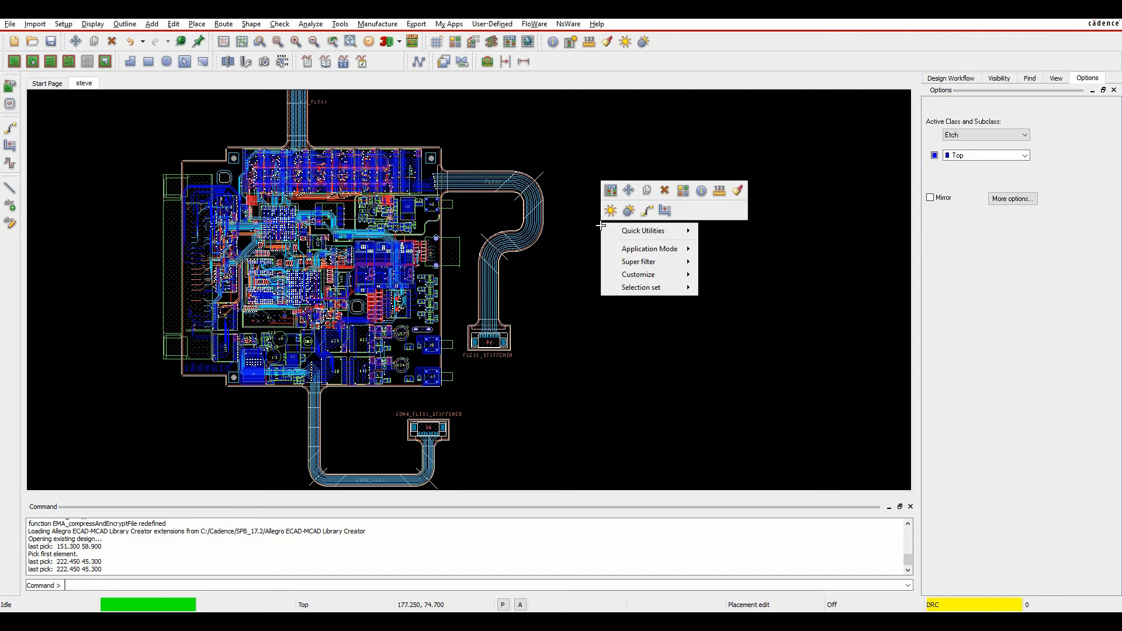
pyautogui.moveTo(642, 230)
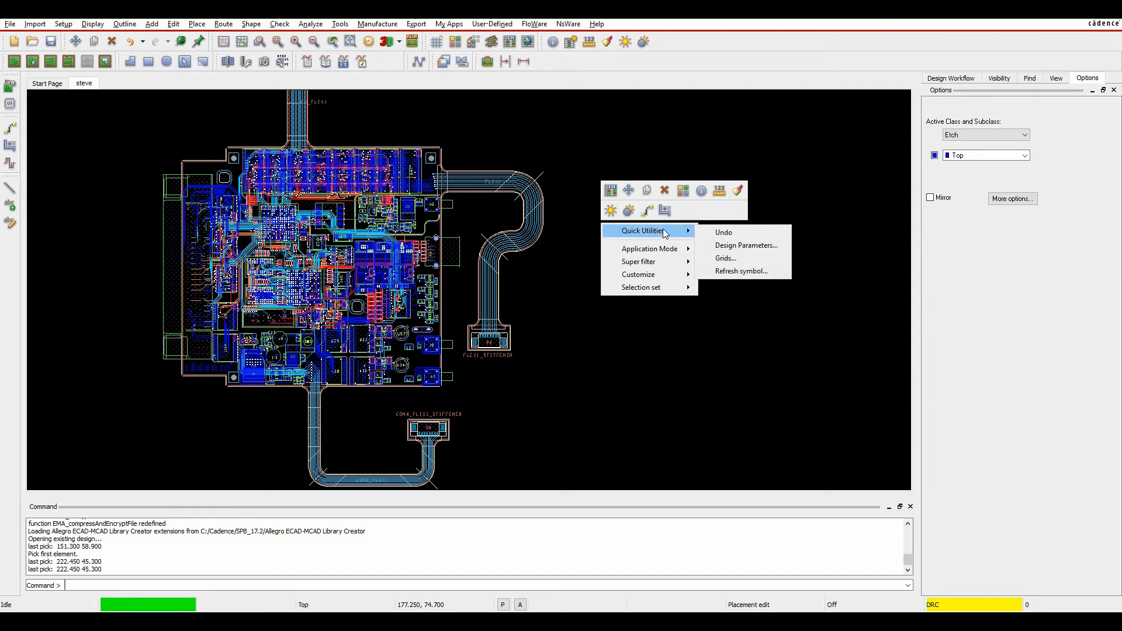
pyautogui.moveTo(641, 261)
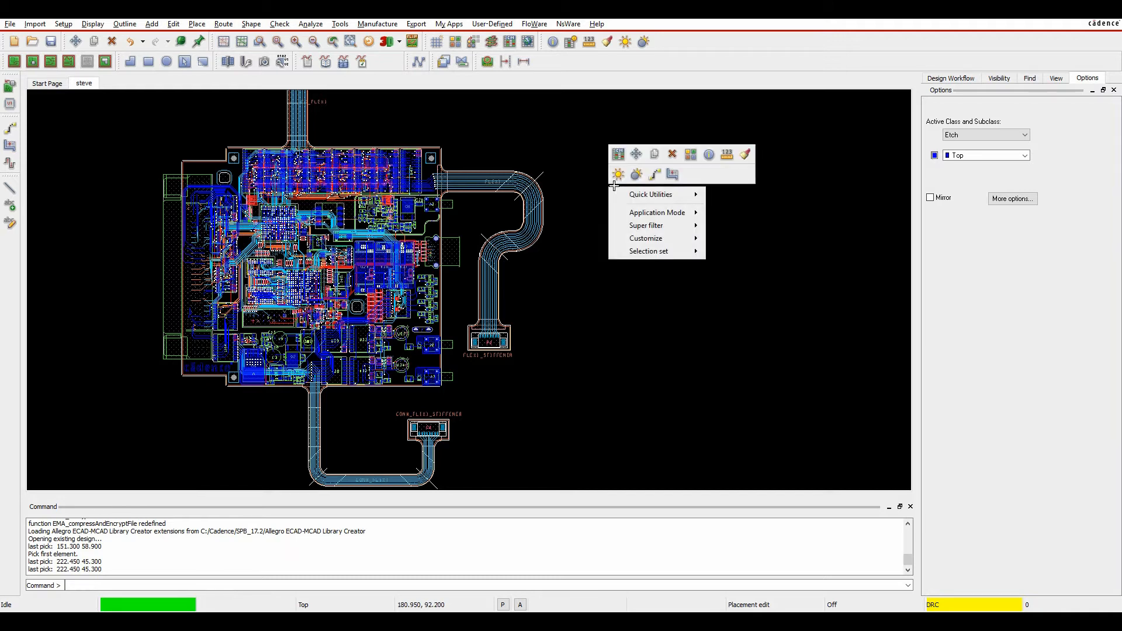
pyautogui.moveTo(745, 154)
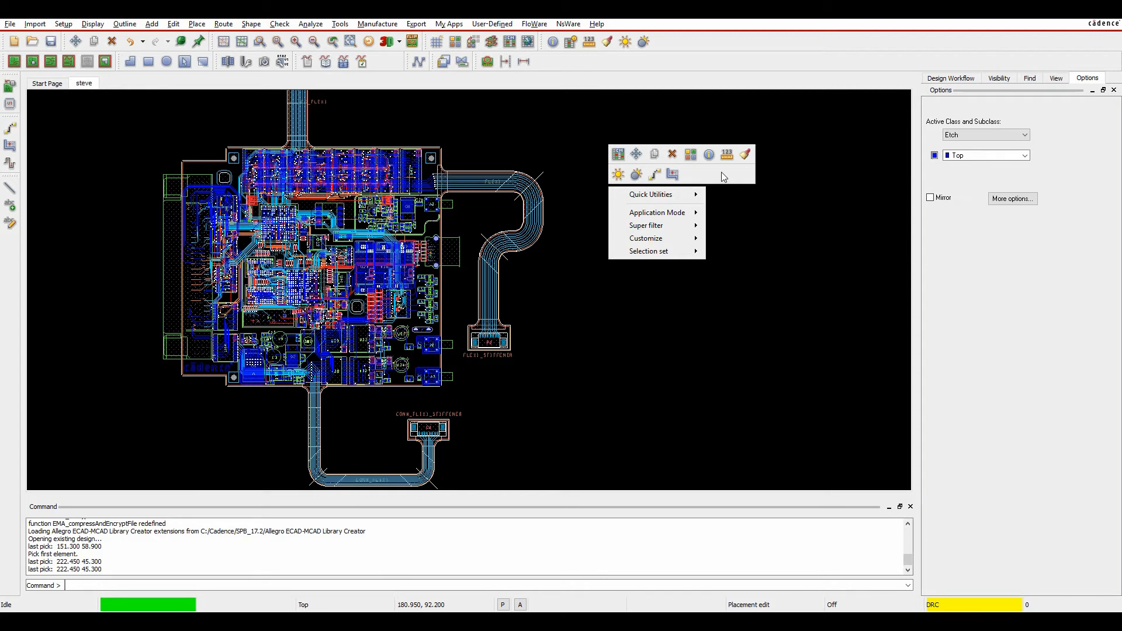
# Step: Dismiss the right-click context toolbar and cancel User Preferences, returning to the Setup menu
pyautogui.click(498, 248)
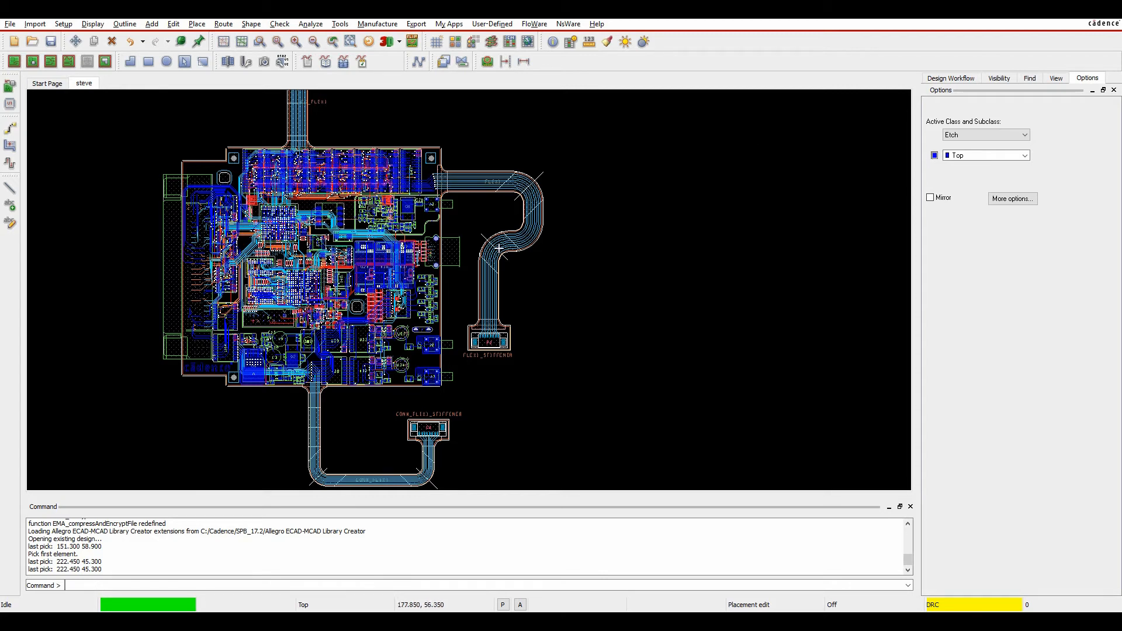
pyautogui.moveTo(103, 292)
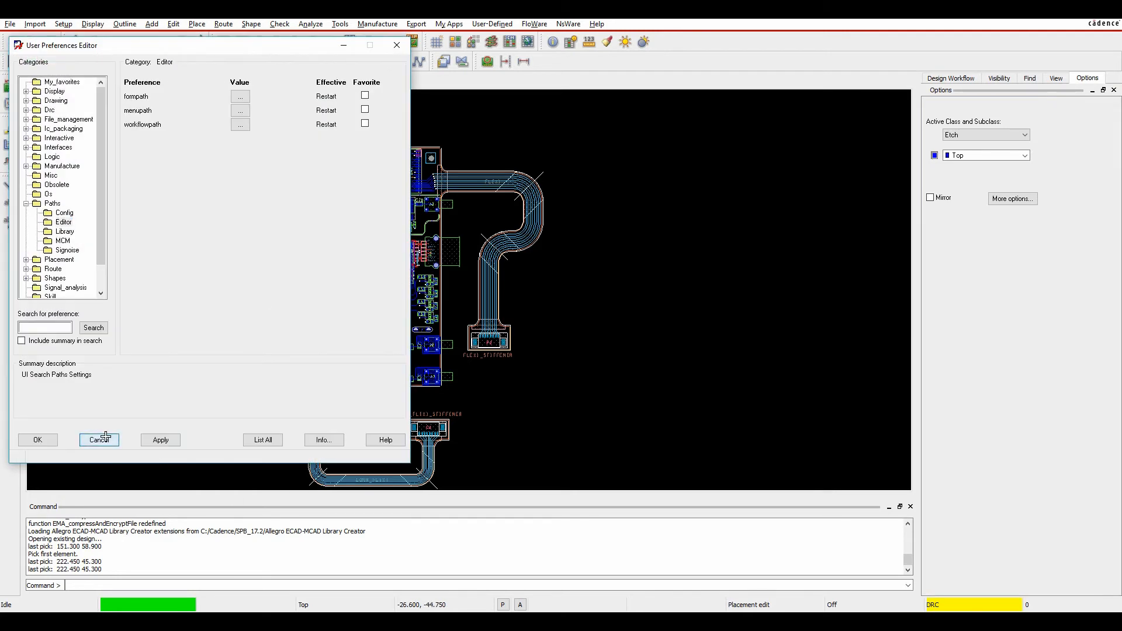
pyautogui.click(62, 23)
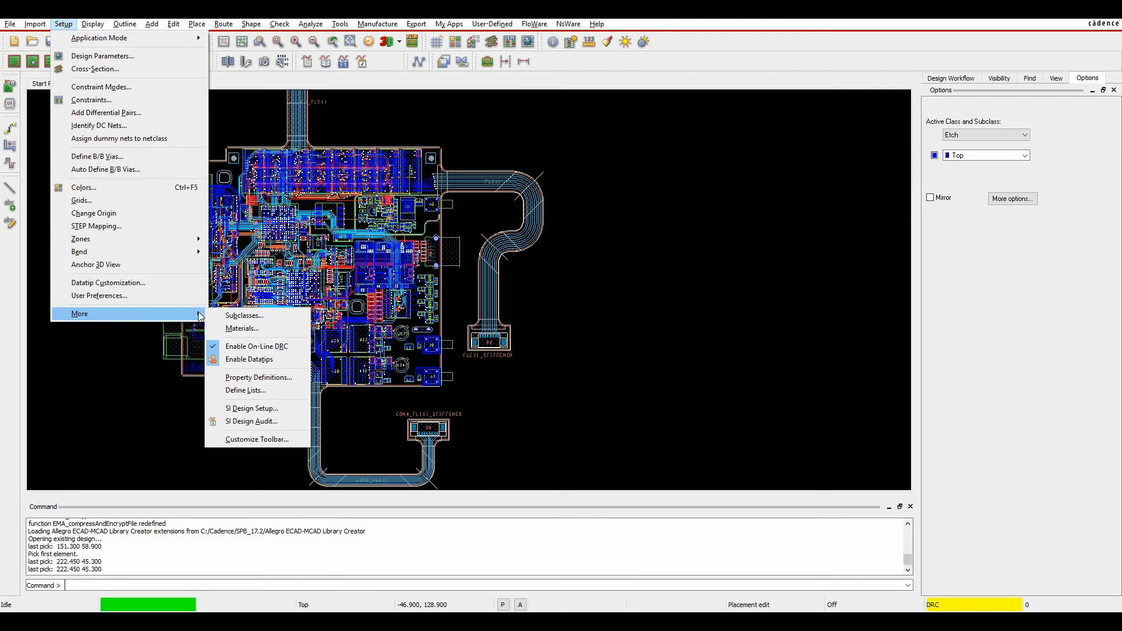
# Step: Reopen Customize Toolbar and select ContextMenu on the Commands tab
pyautogui.click(257, 438)
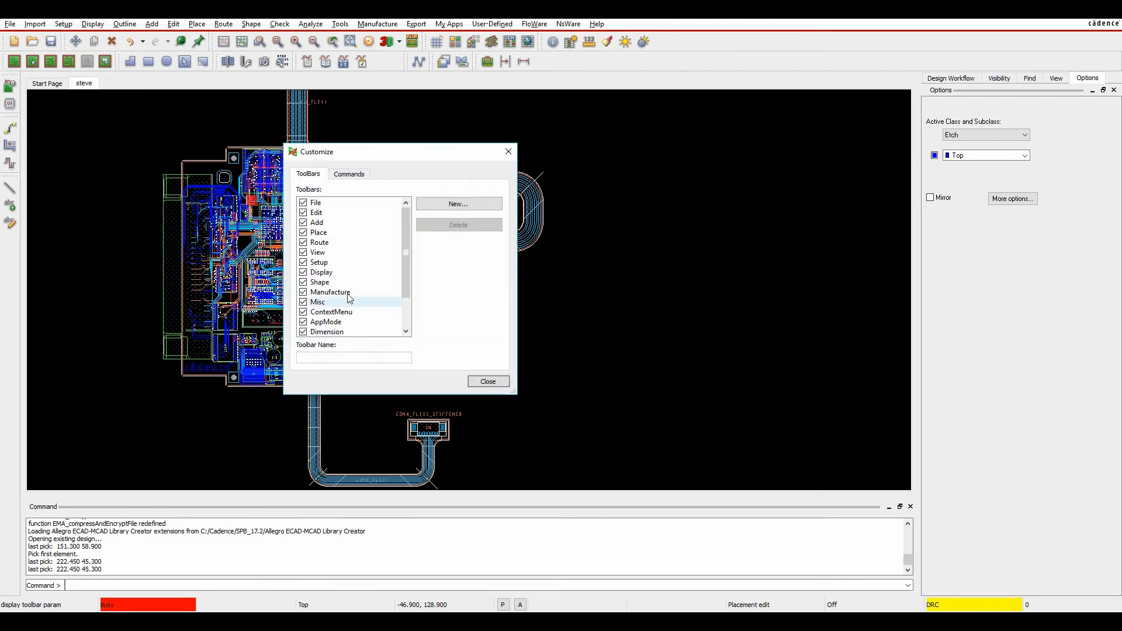
pyautogui.click(348, 173)
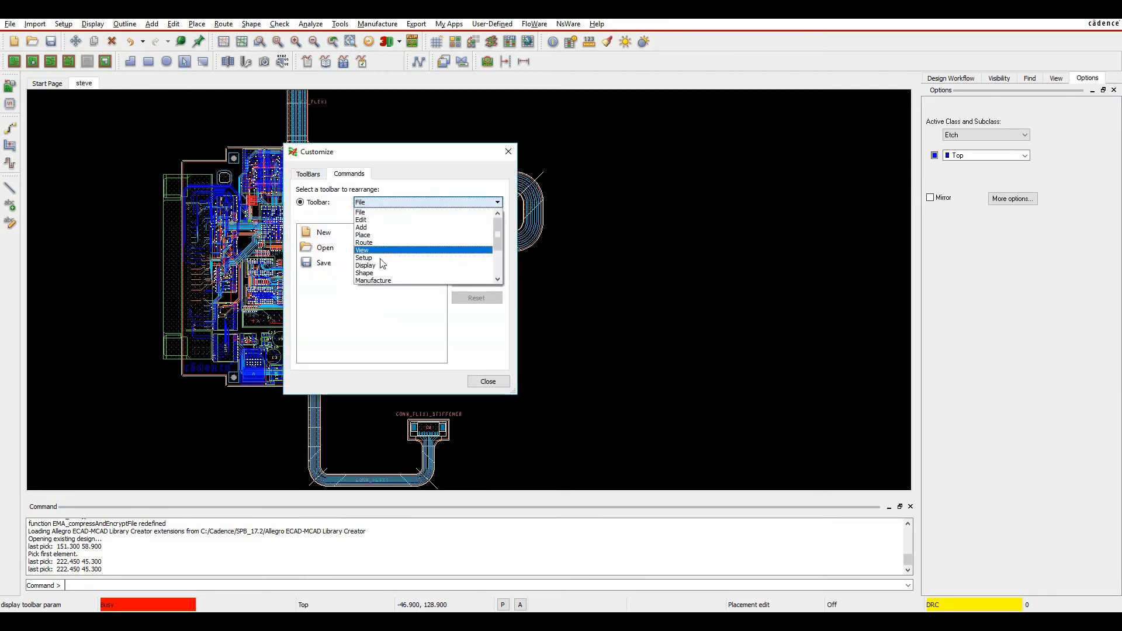
pyautogui.click(375, 201)
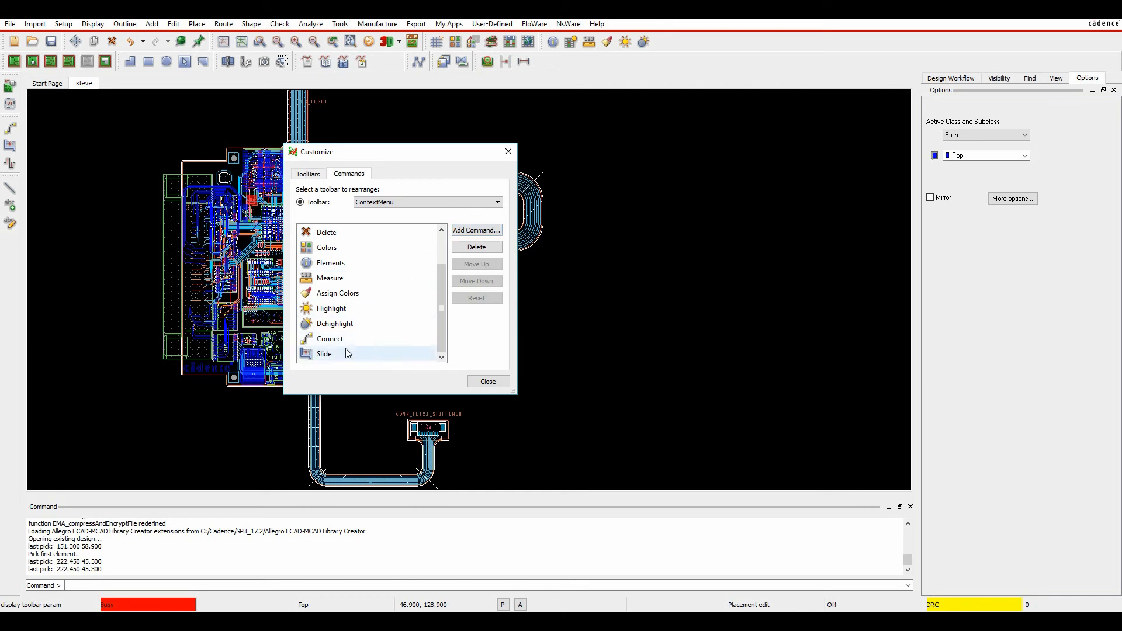
# Step: Start Add Command and choose the Place | Swap category of commands
pyautogui.click(476, 230)
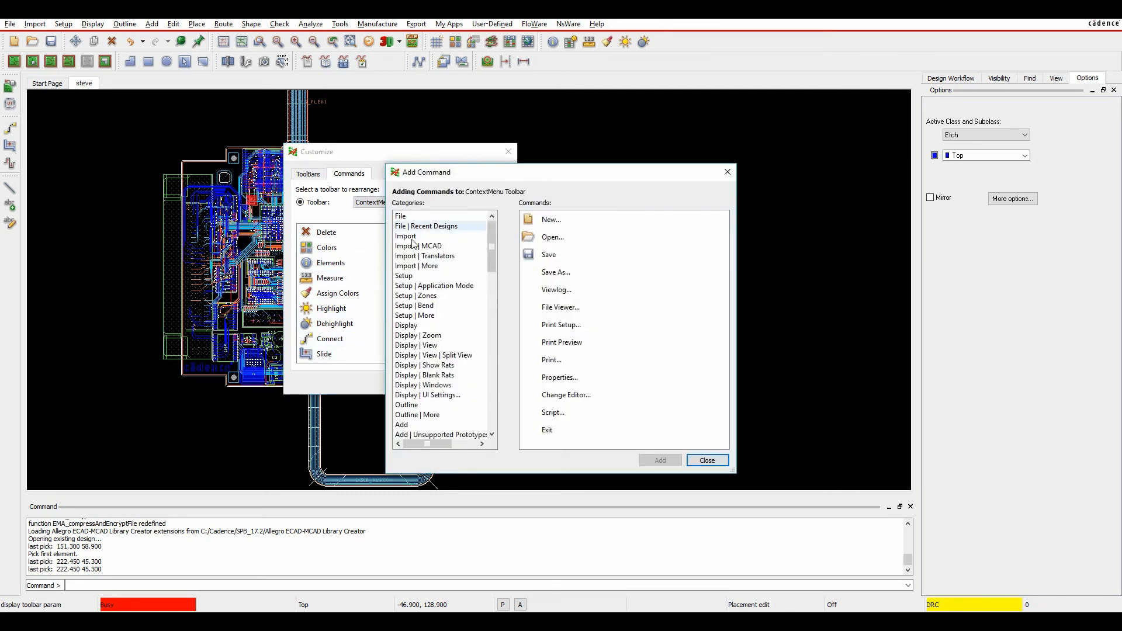
pyautogui.scroll(-3)
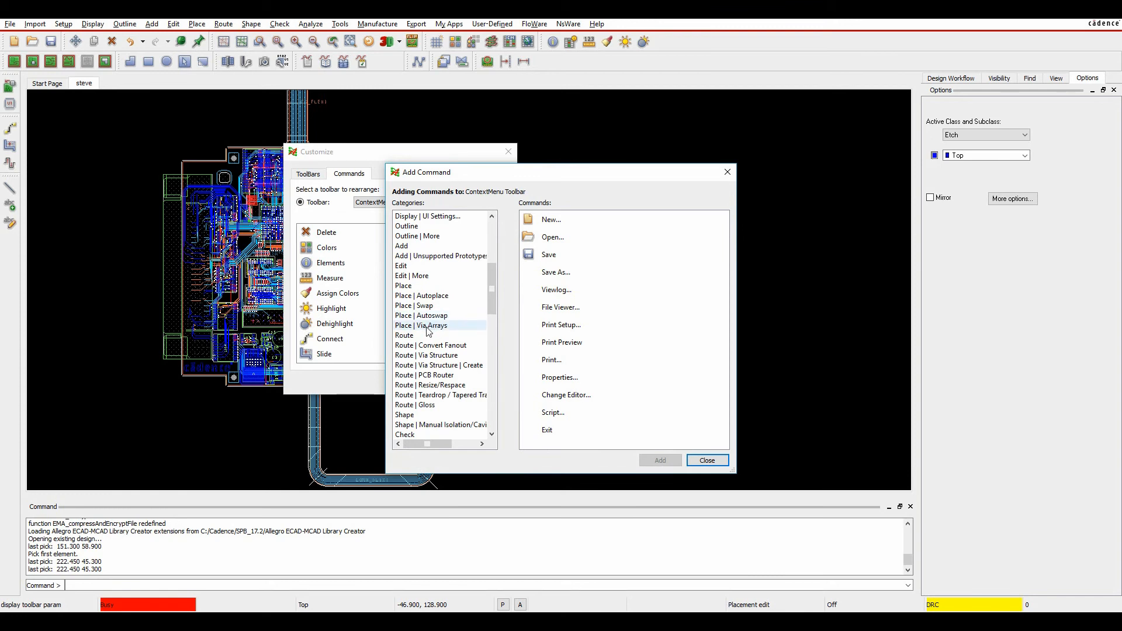
pyautogui.moveTo(412, 305)
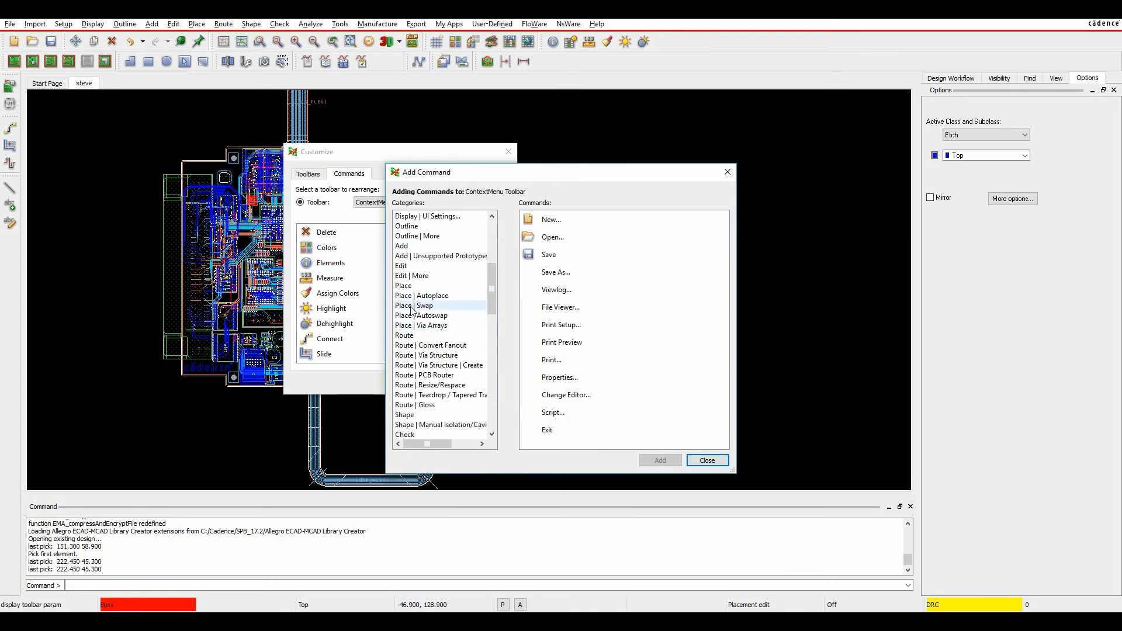
pyautogui.click(413, 305)
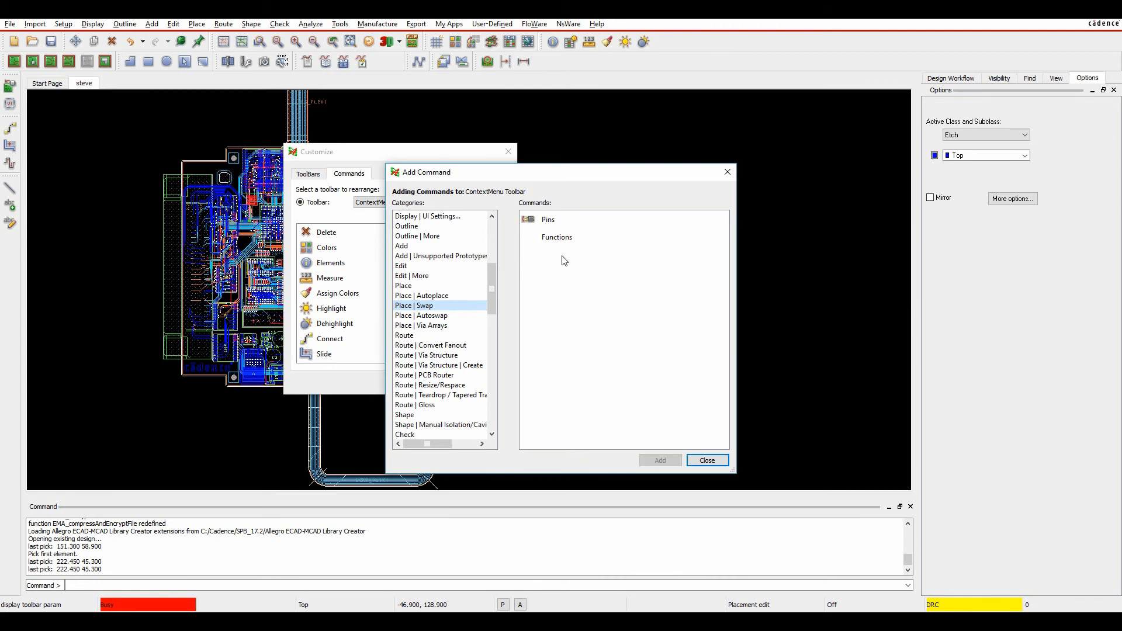
# Step: Add the Components swap command to the context-menu toolbar
pyautogui.click(705, 460)
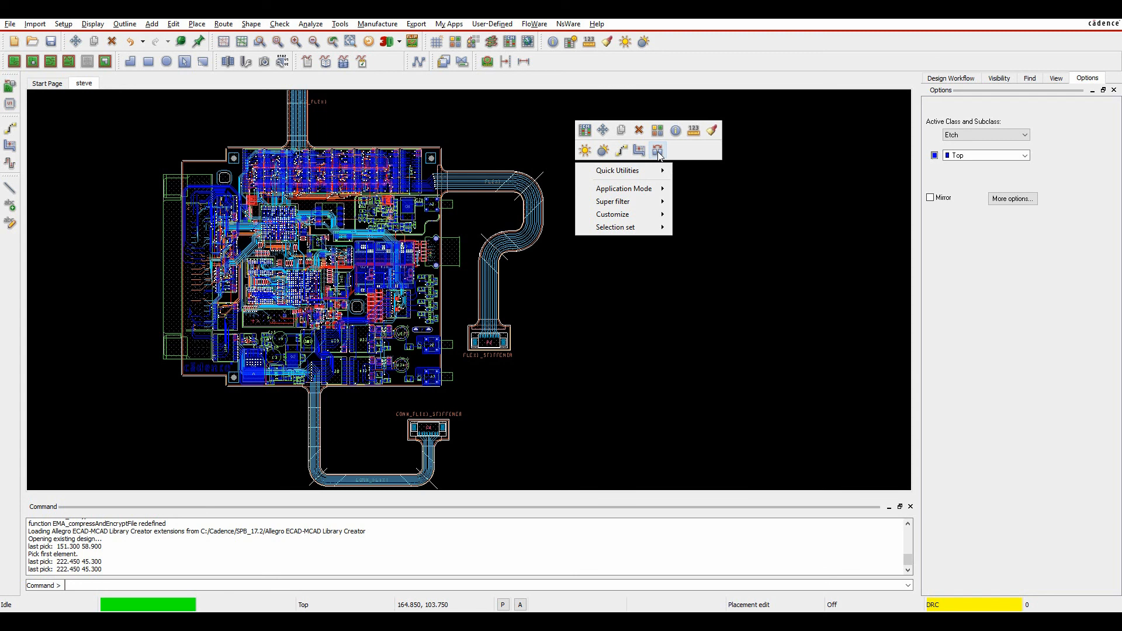
pyautogui.moveTo(671, 326)
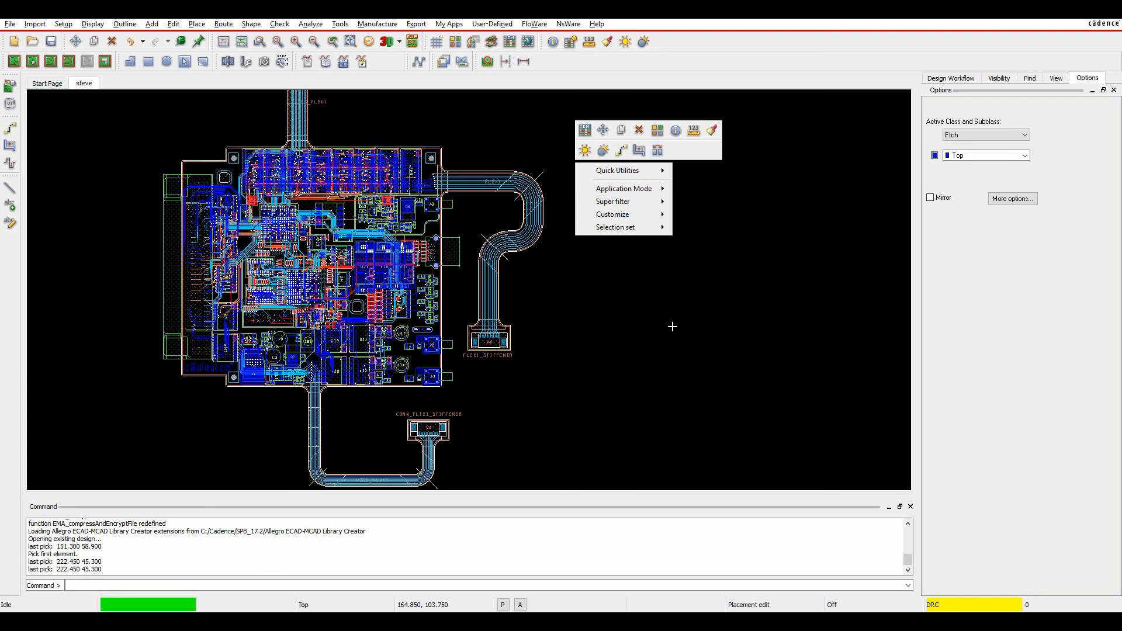